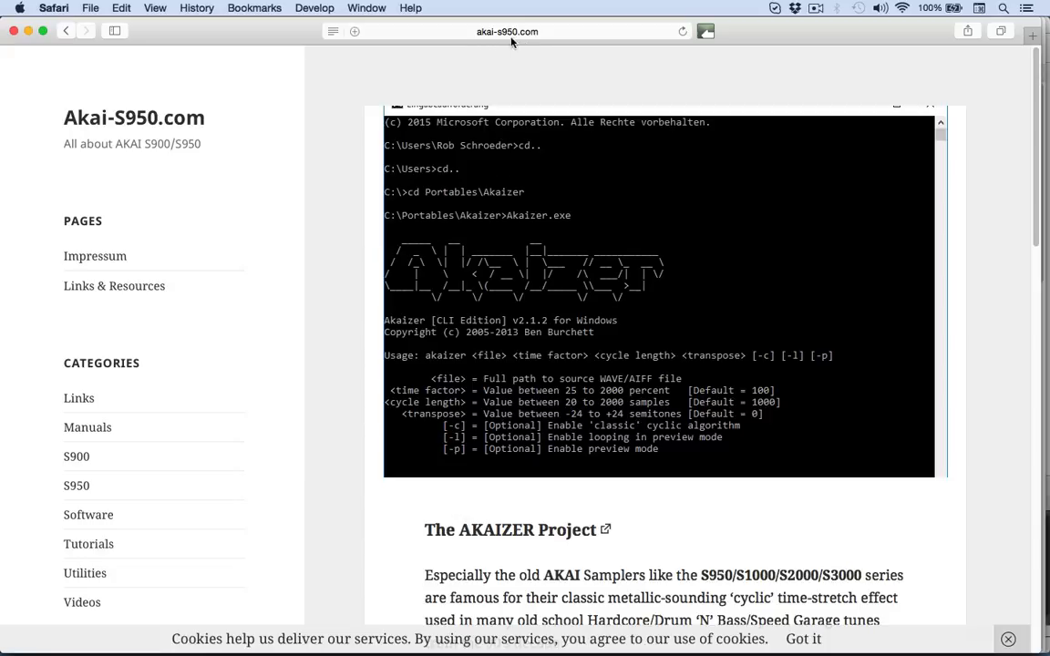
{"action": "mouse_move", "coordinate": [534, 47]}
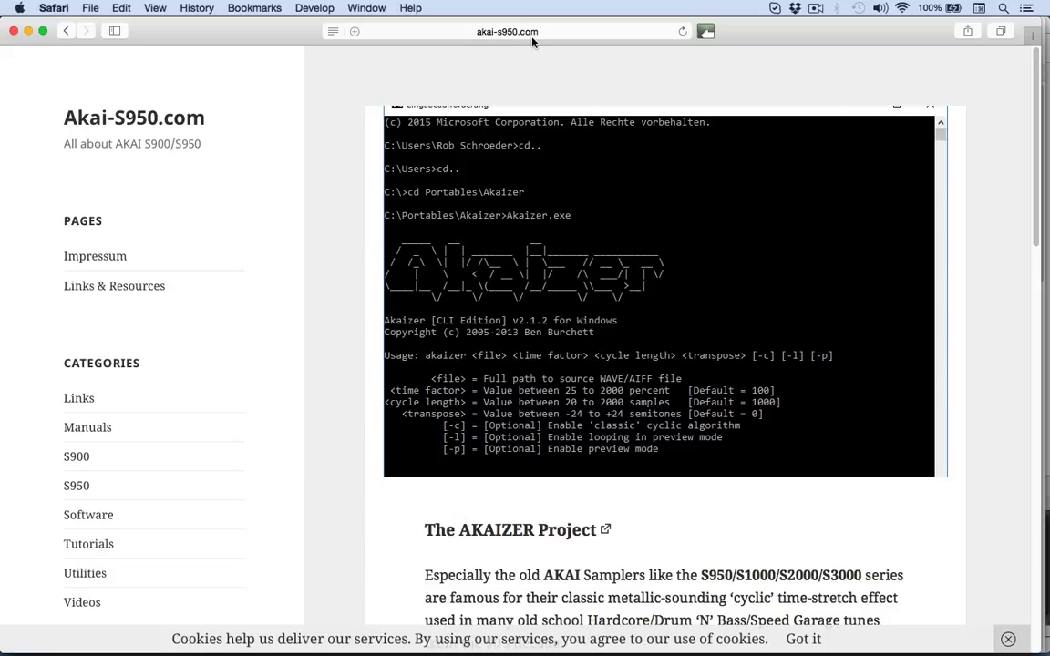
{"action": "mouse_move", "coordinate": [865, 154]}
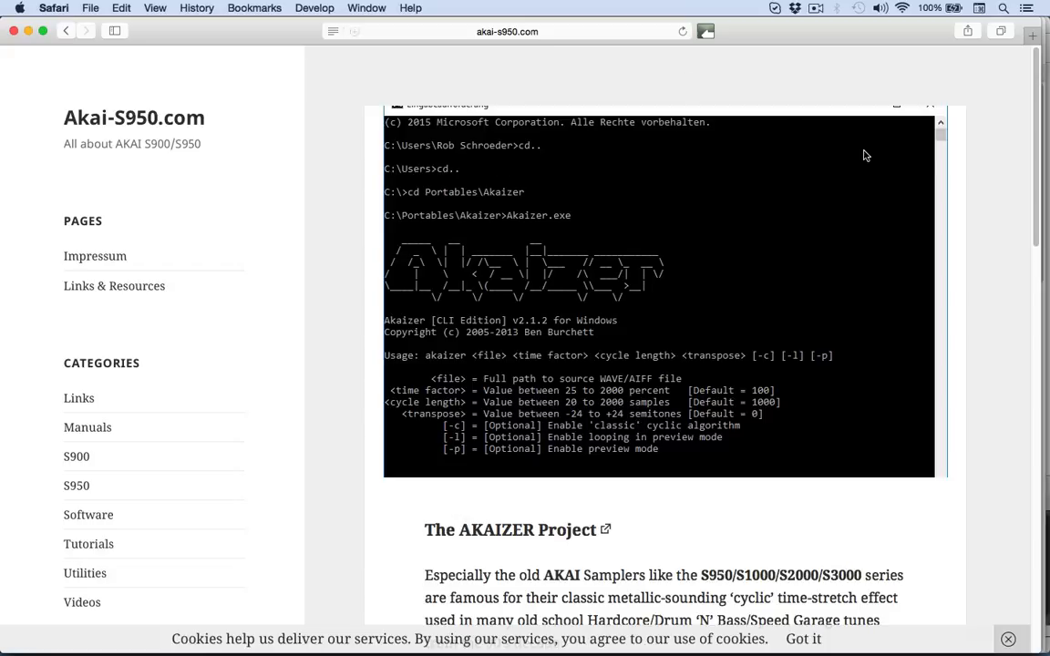
Scroll down the akai-s950.com AKAIZER Project post, then launch Akaizer v2.2.1.
{"action": "scroll", "scroll_direction": "down", "scroll_amount": 3}
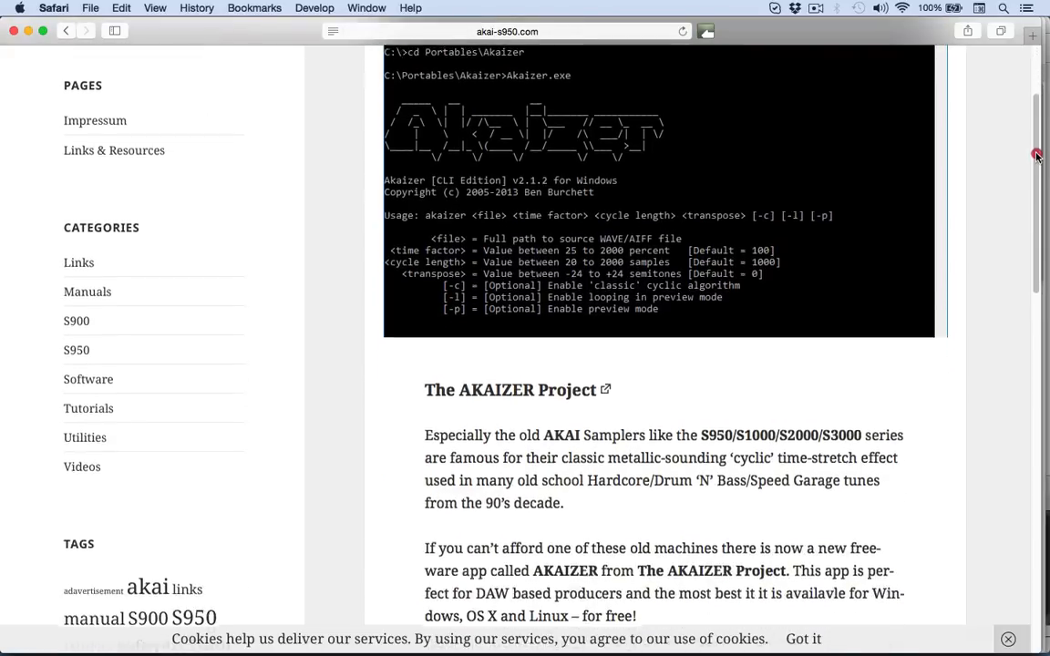
{"action": "scroll", "scroll_direction": "down", "scroll_amount": 3}
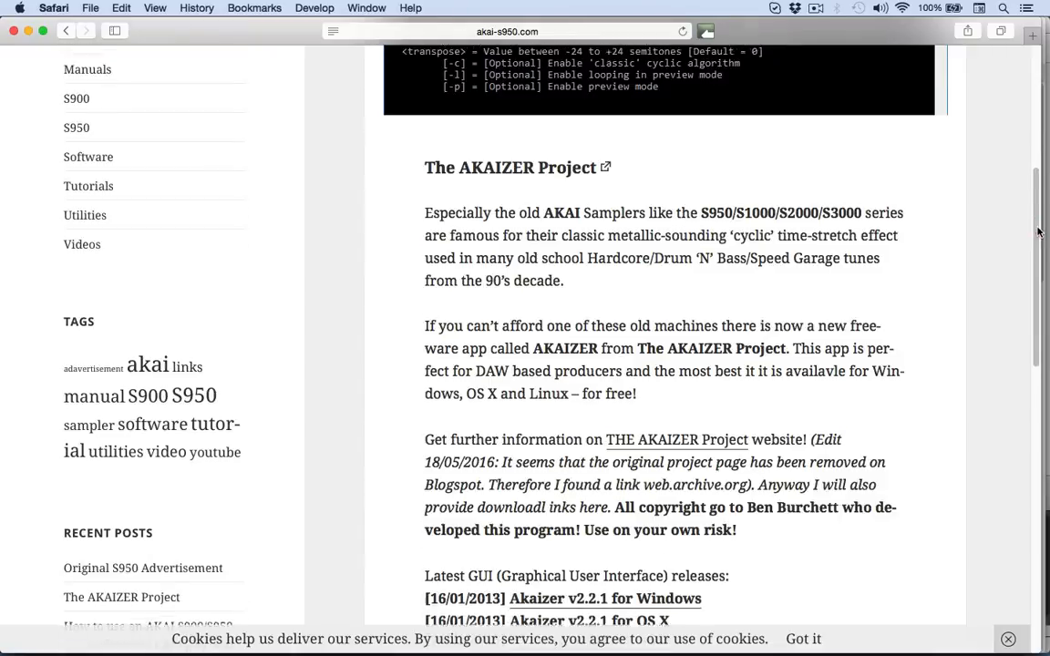
{"action": "scroll", "scroll_direction": "down", "scroll_amount": 3}
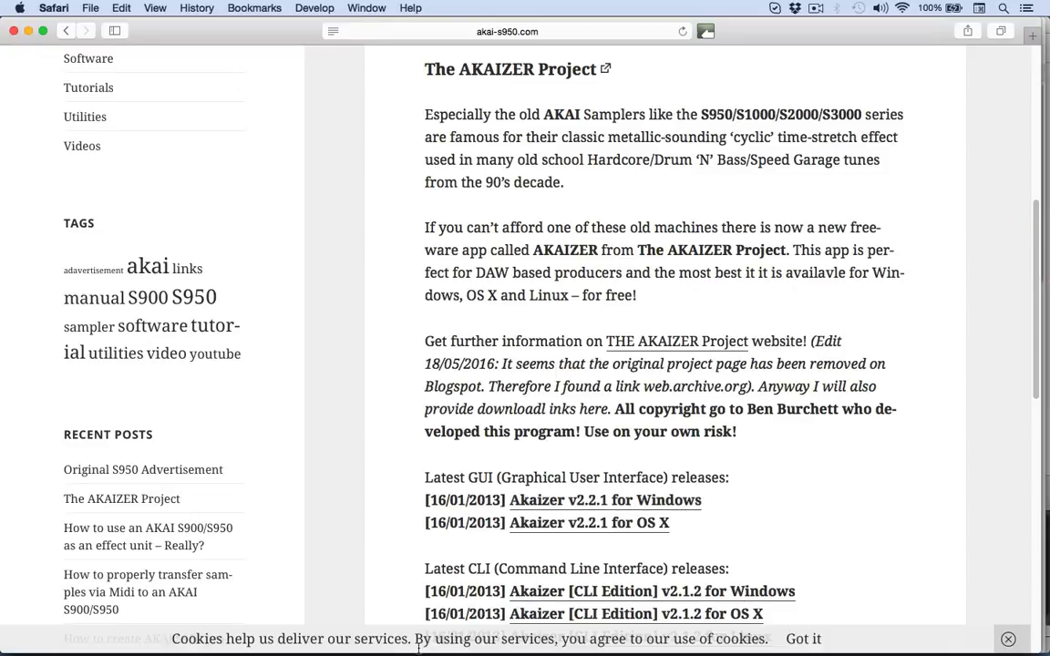
{"action": "left_click", "coordinate": [357, 635]}
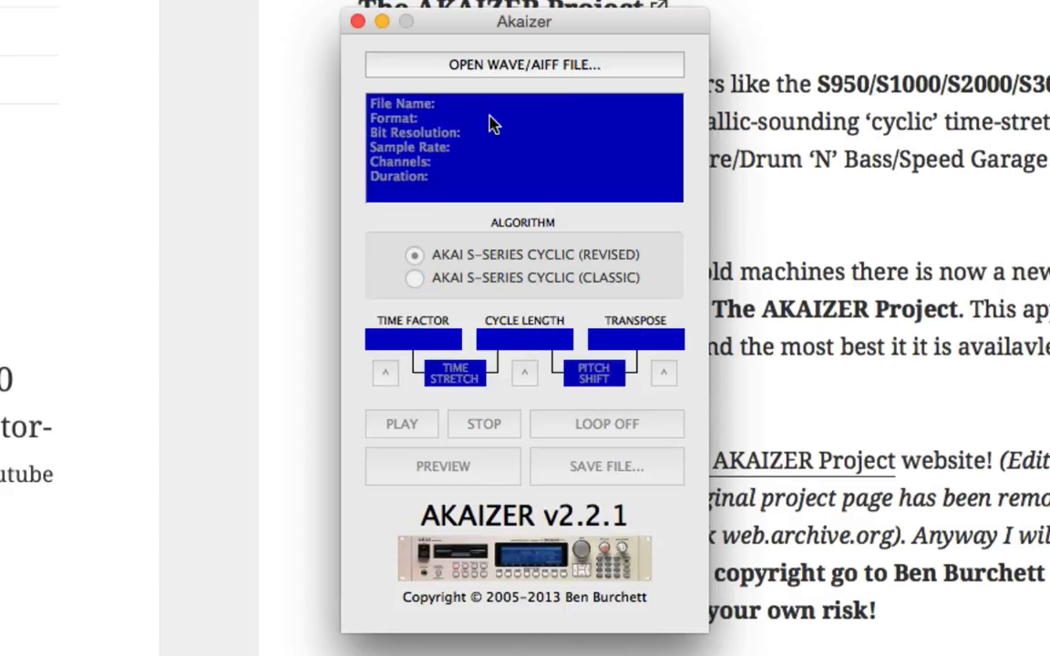
Load GVL_COME_FROM.wav, a 655 ms 24-bit stereo WAVE, into Akaizer.
{"action": "left_click", "coordinate": [524, 65]}
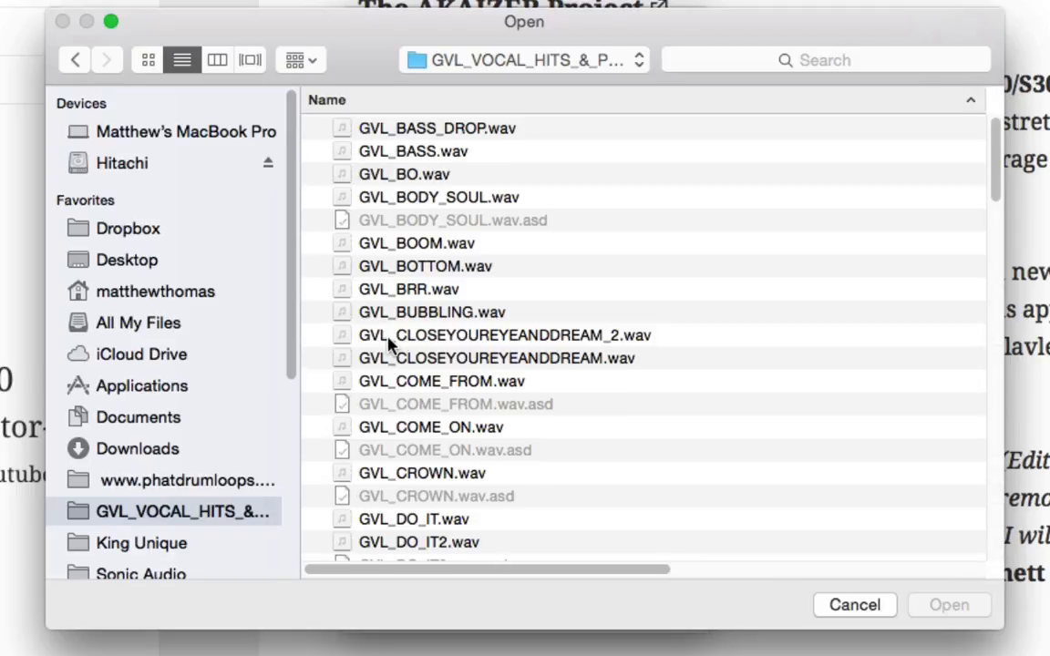
{"action": "mouse_move", "coordinate": [425, 387]}
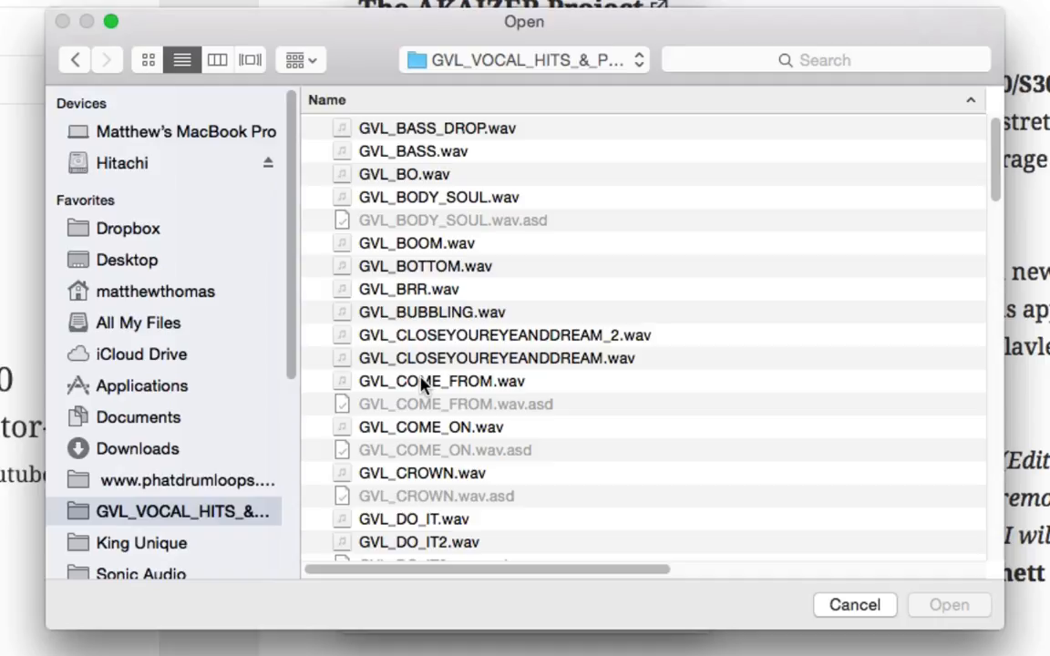
{"action": "left_click", "coordinate": [439, 381]}
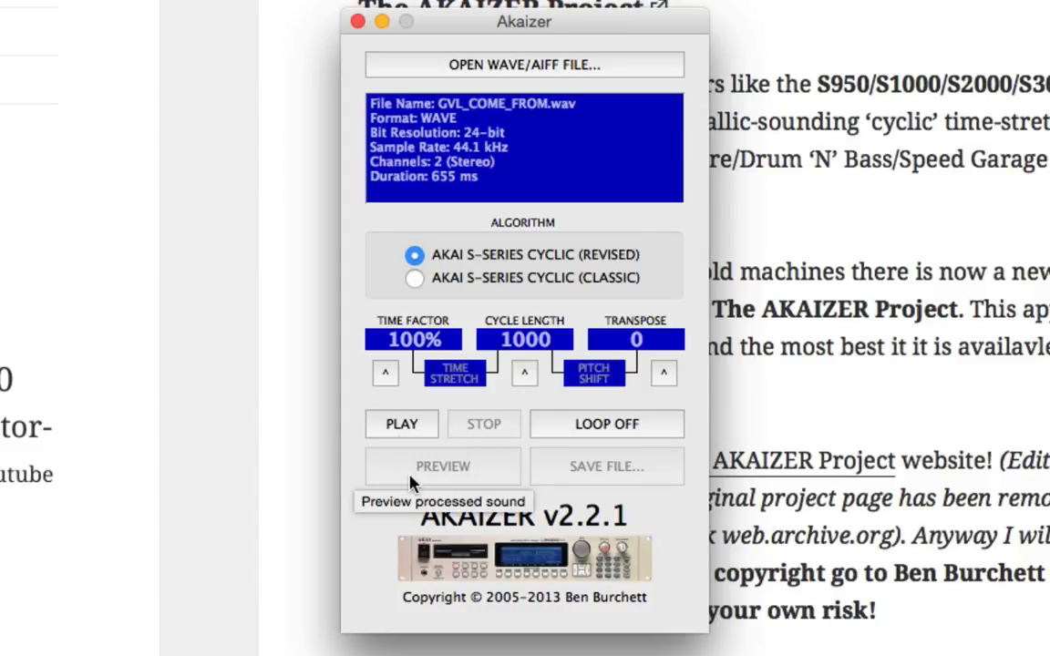
{"action": "mouse_move", "coordinate": [427, 476]}
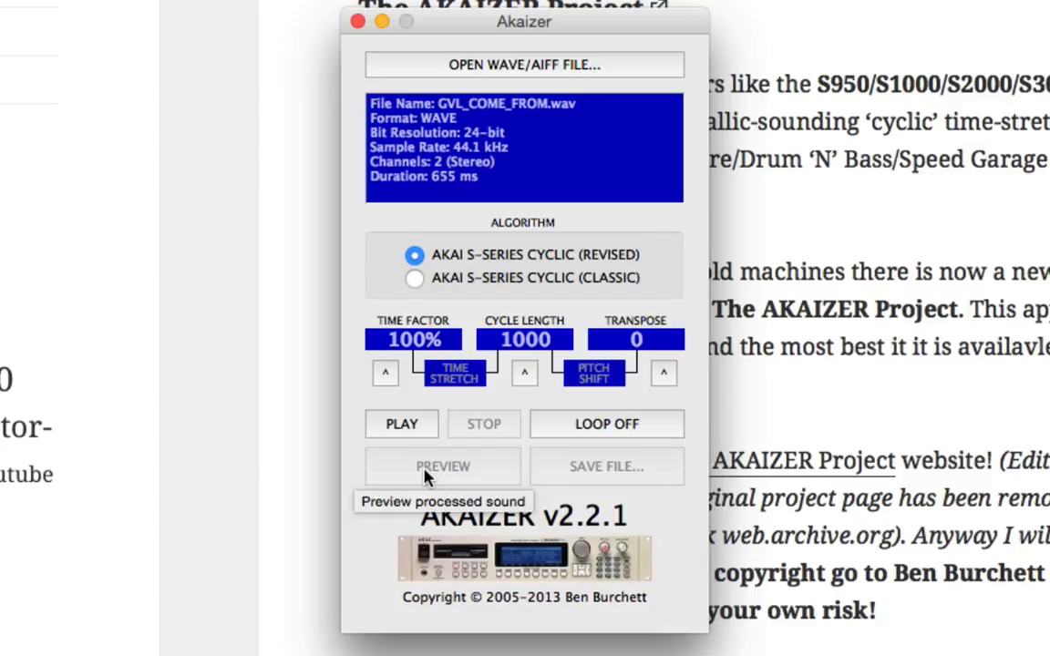
{"action": "mouse_move", "coordinate": [603, 454]}
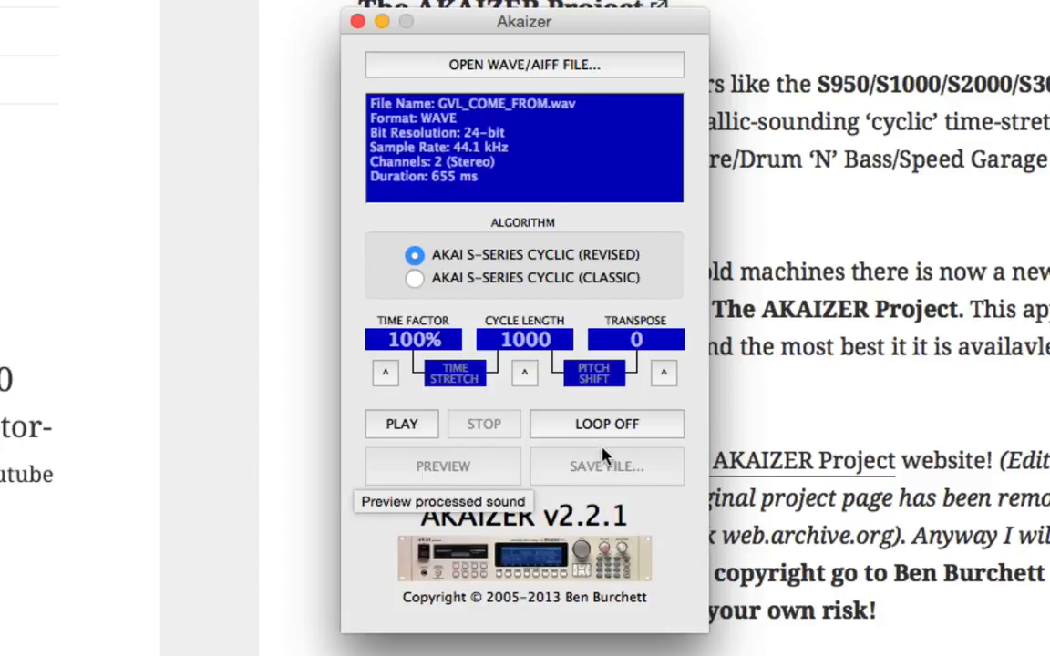
{"action": "mouse_move", "coordinate": [606, 466]}
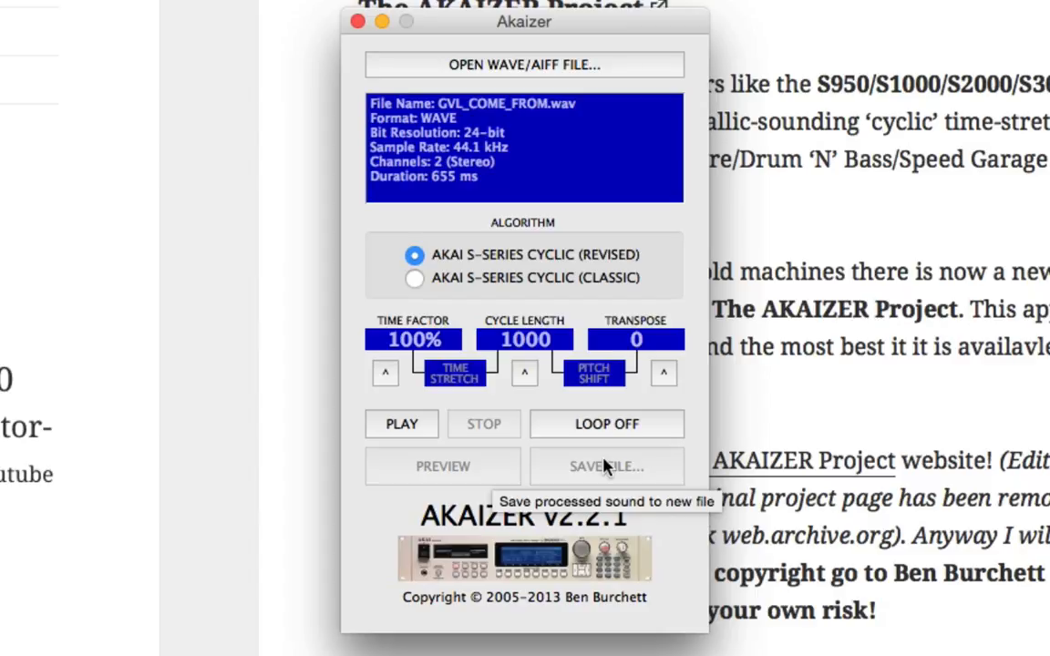
{"action": "mouse_move", "coordinate": [584, 465]}
{"action": "type", "text": "400"}
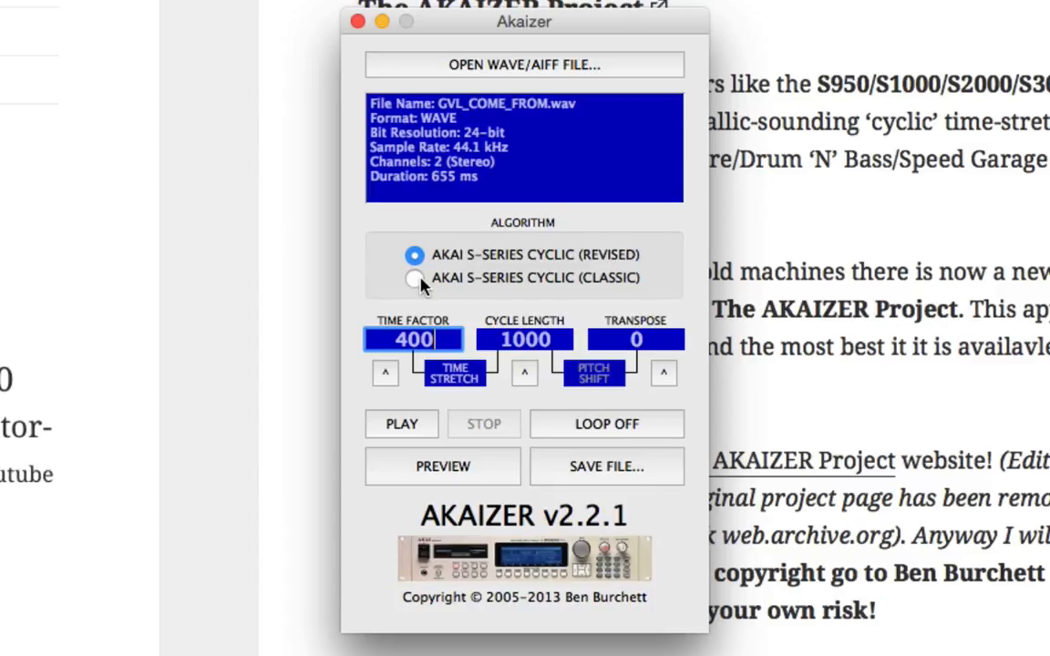
Select AKAI S-SERIES CYCLIC (CLASSIC) with a 2000 cycle length and preview it twice.
{"action": "left_click", "coordinate": [414, 278]}
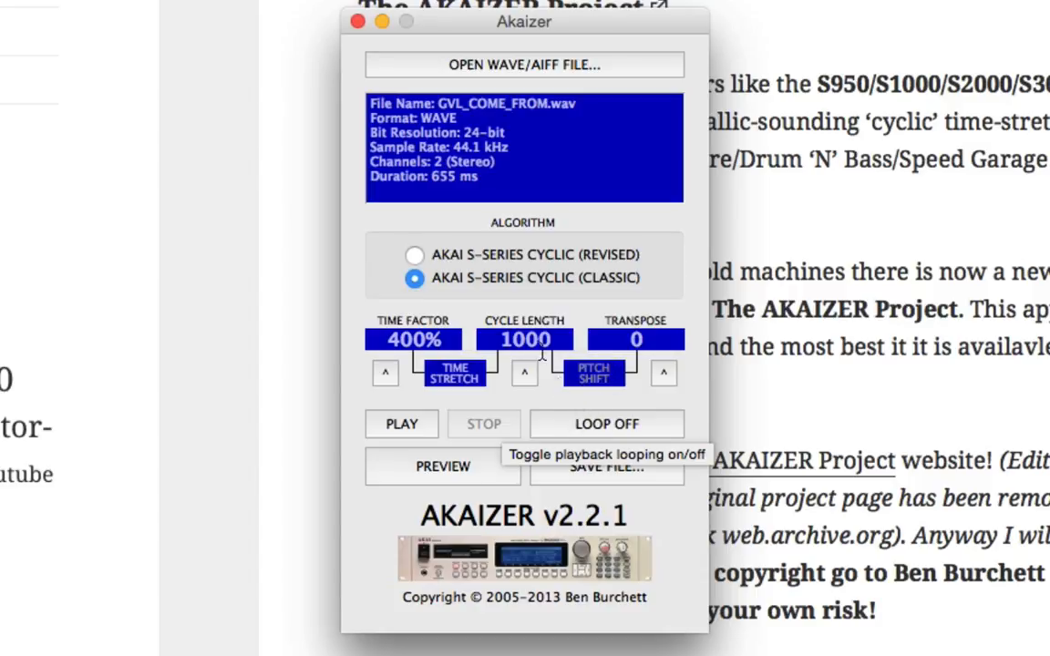
{"action": "left_click", "coordinate": [524, 339]}
{"action": "type", "text": "1"}
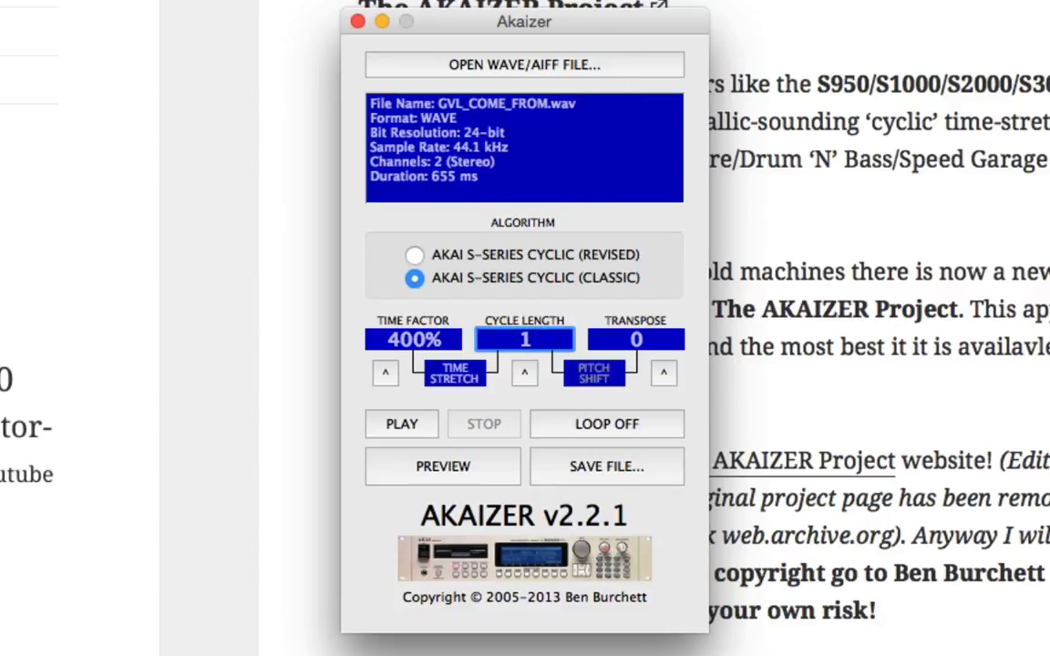
{"action": "type", "text": "2000"}
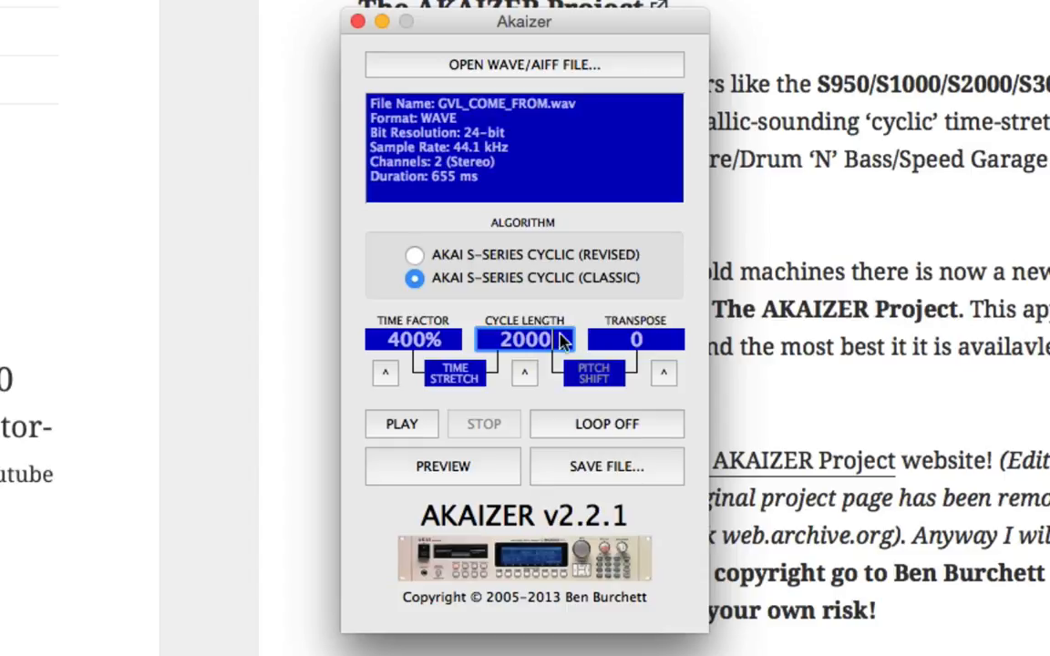
{"action": "left_click", "coordinate": [402, 424]}
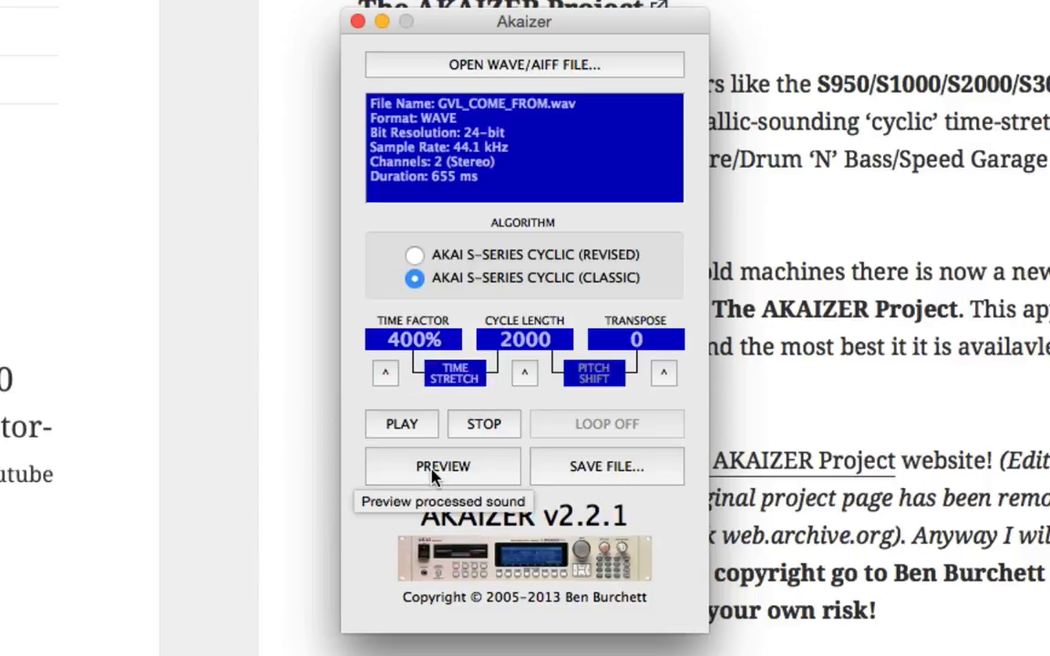
{"action": "left_click", "coordinate": [442, 466]}
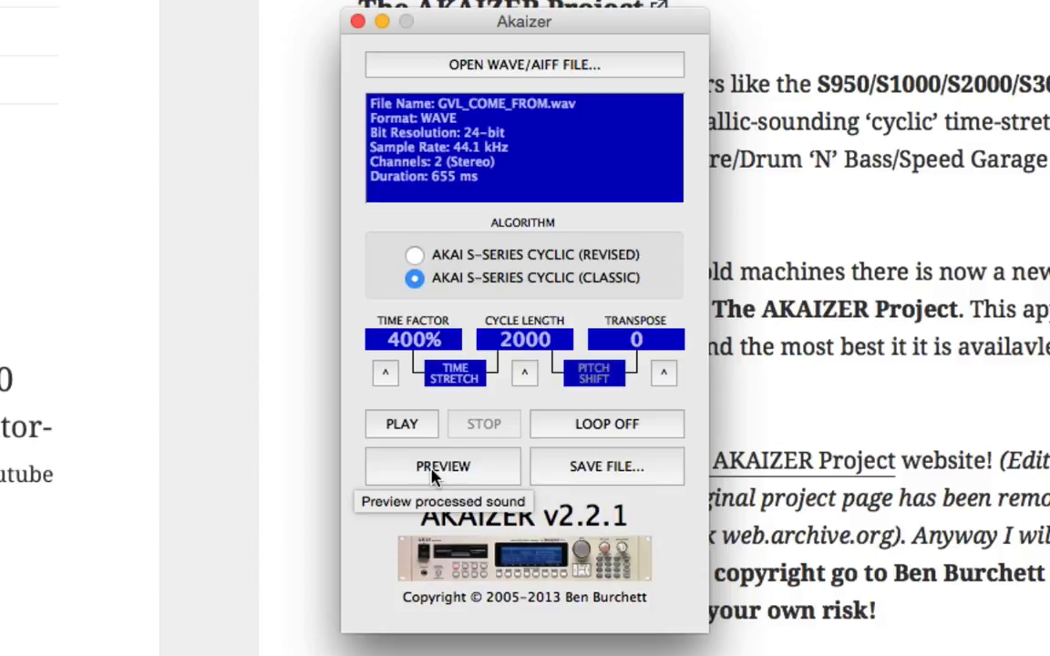
{"action": "mouse_move", "coordinate": [412, 339]}
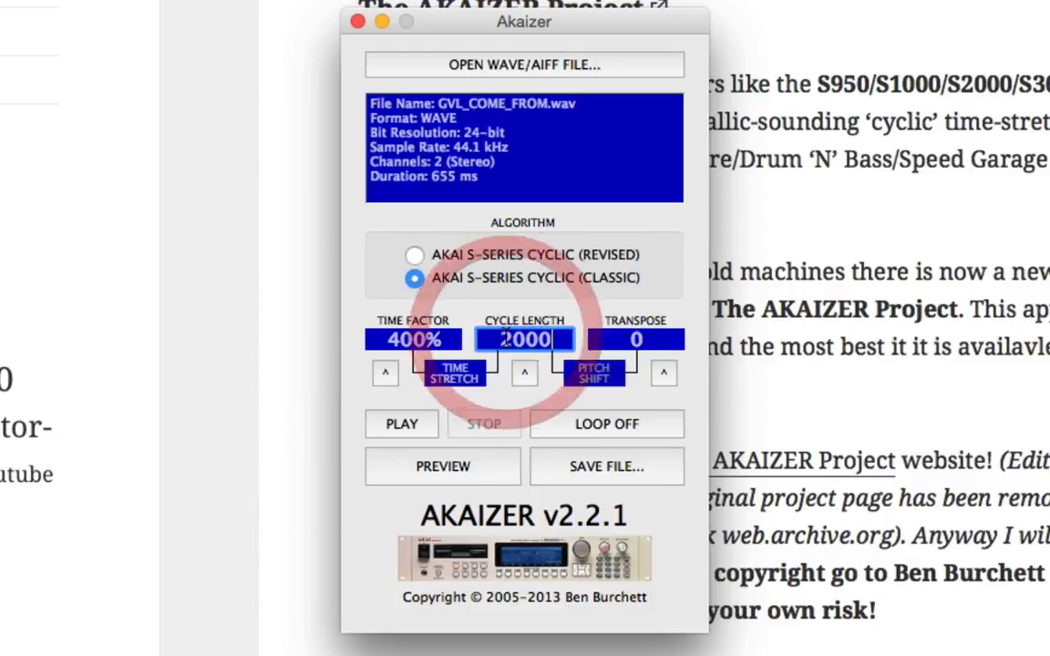
Audition the 400% stretch at cycle lengths 500 and 50.
{"action": "type", "text": "500"}
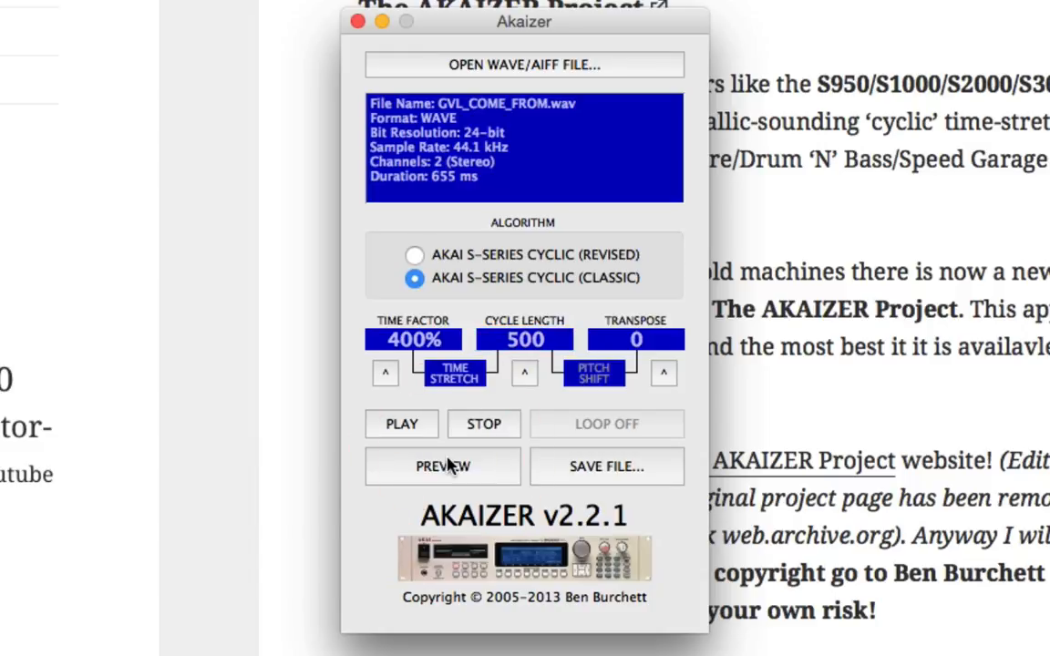
{"action": "mouse_move", "coordinate": [442, 466]}
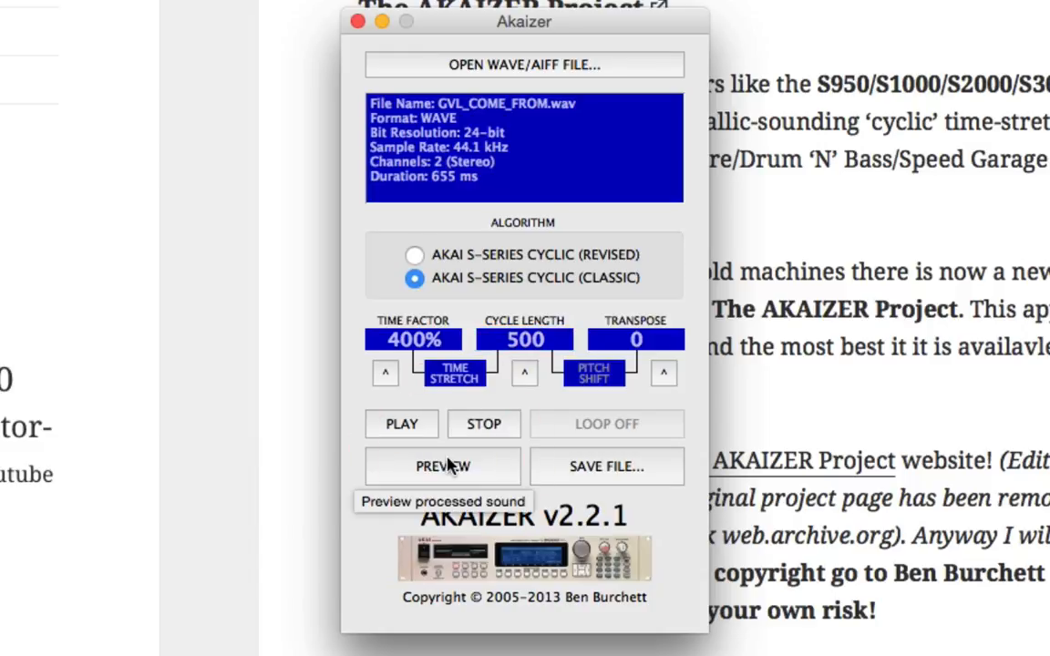
{"action": "left_click", "coordinate": [401, 424]}
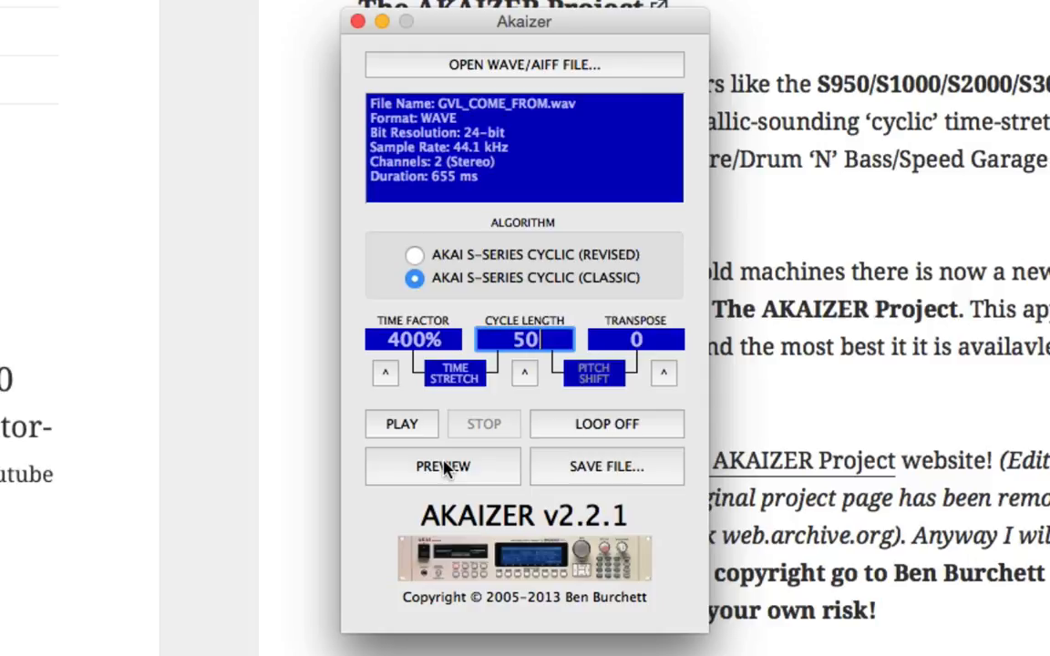
{"action": "mouse_move", "coordinate": [443, 467]}
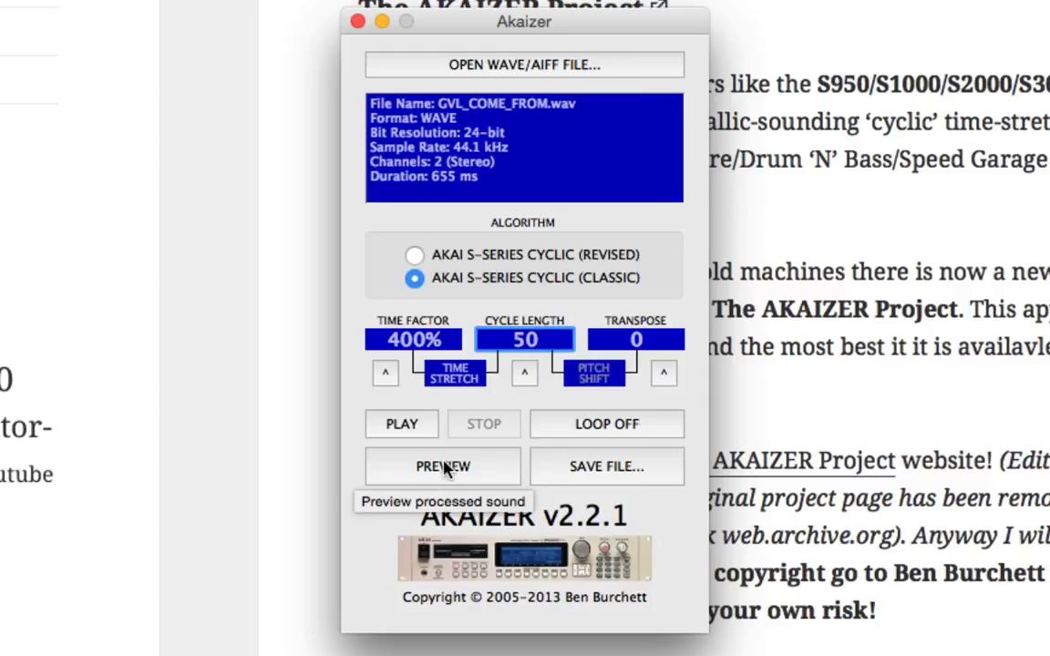
{"action": "left_click", "coordinate": [441, 466]}
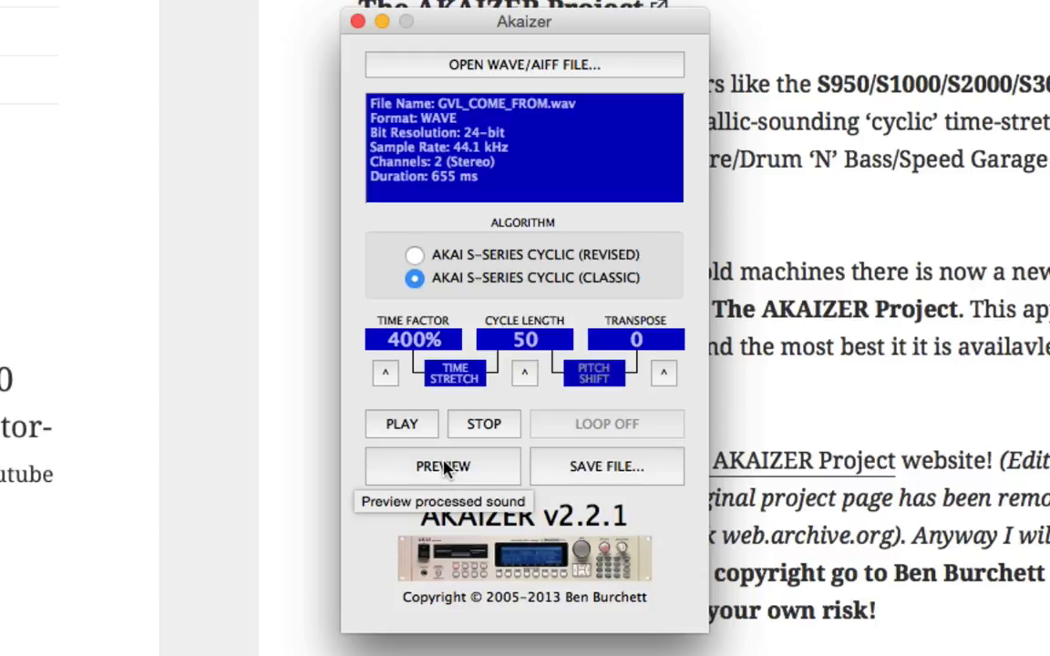
{"action": "left_click", "coordinate": [442, 465]}
{"action": "type", "text": "440"}
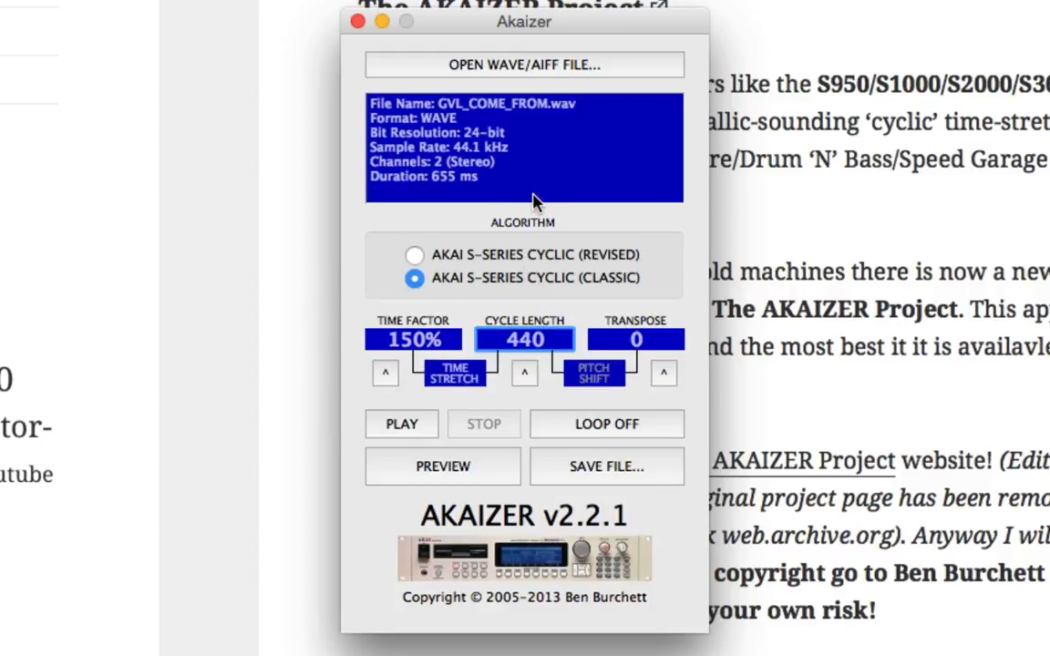
Preview the 150% stretch with cycle length 860 and transpose -5.
{"action": "left_click", "coordinate": [442, 466]}
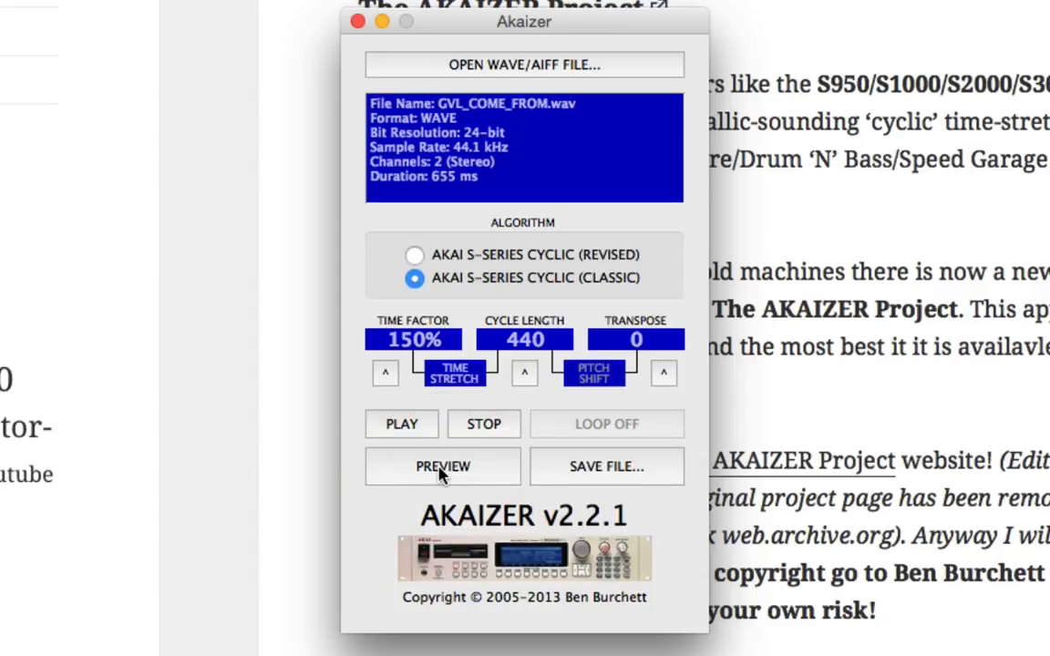
{"action": "left_click", "coordinate": [440, 467]}
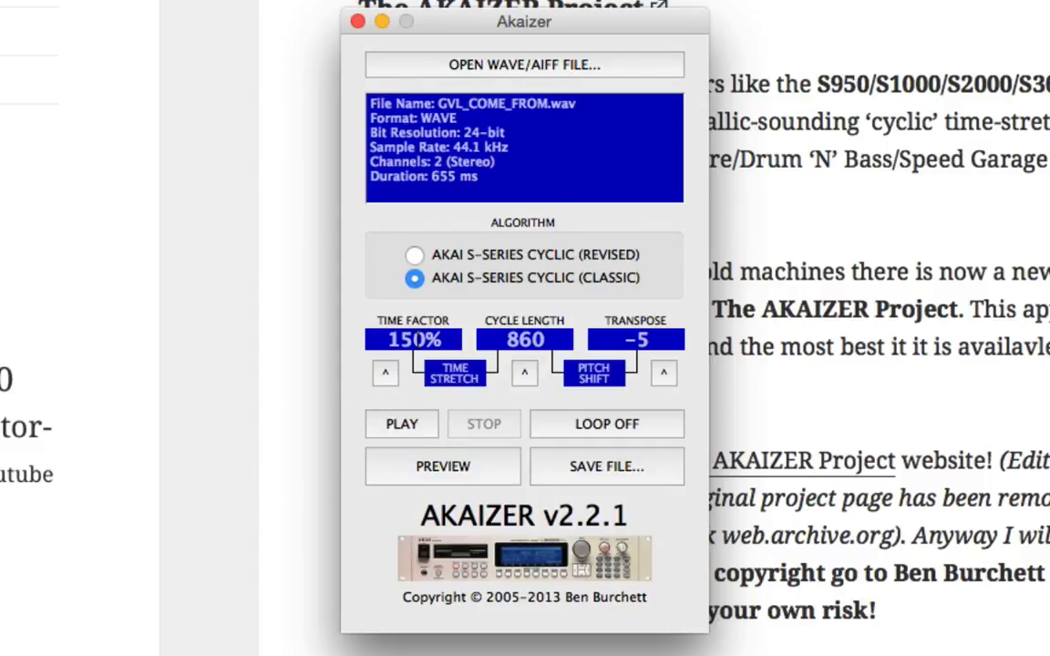
{"action": "mouse_move", "coordinate": [411, 340]}
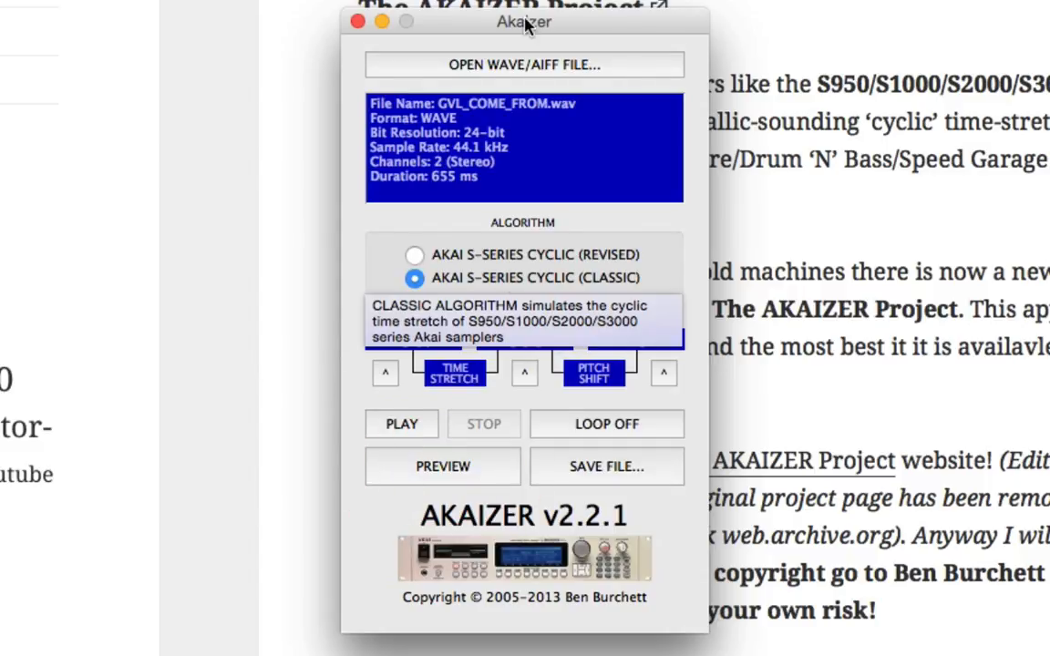
Load 151_rome_proof.wav from phatdrumloops and play the unprocessed break.
{"action": "left_click", "coordinate": [522, 64]}
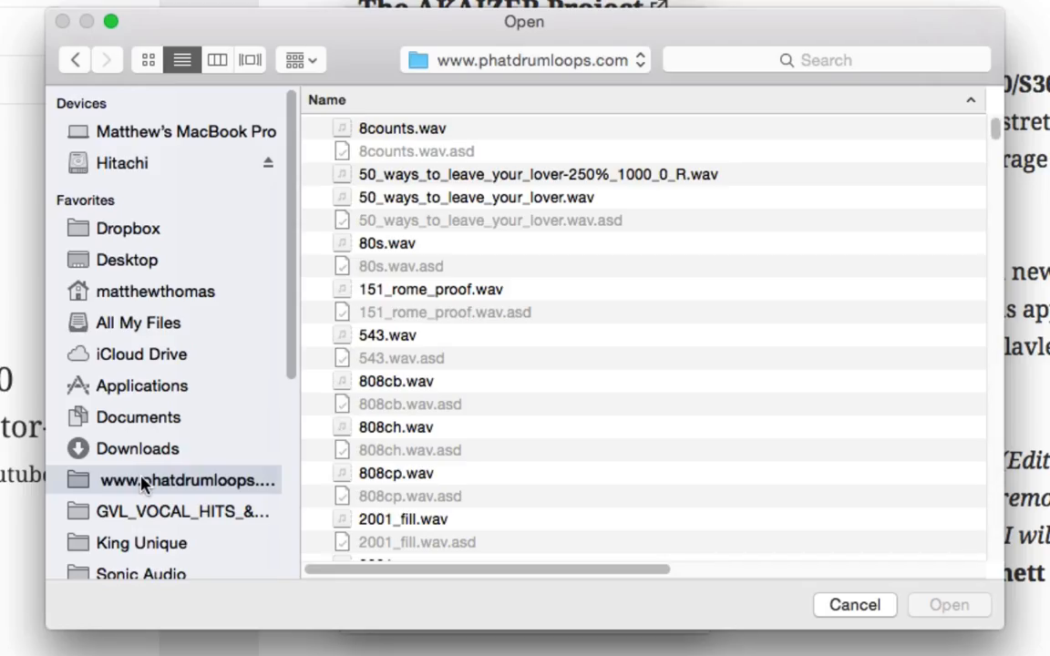
{"action": "mouse_move", "coordinate": [442, 315]}
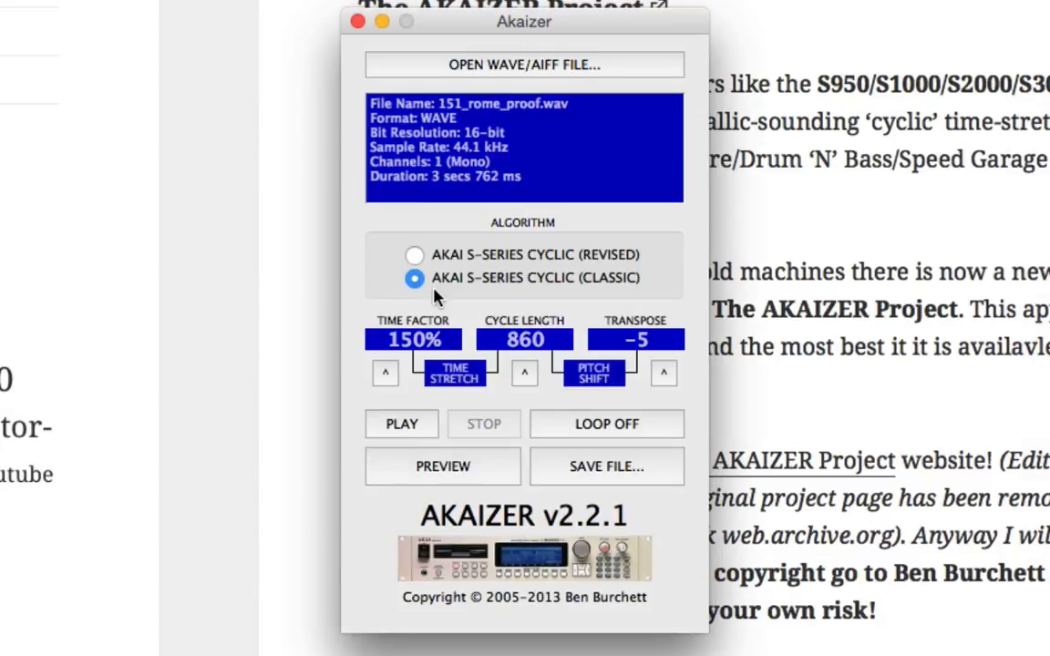
{"action": "left_click", "coordinate": [402, 424]}
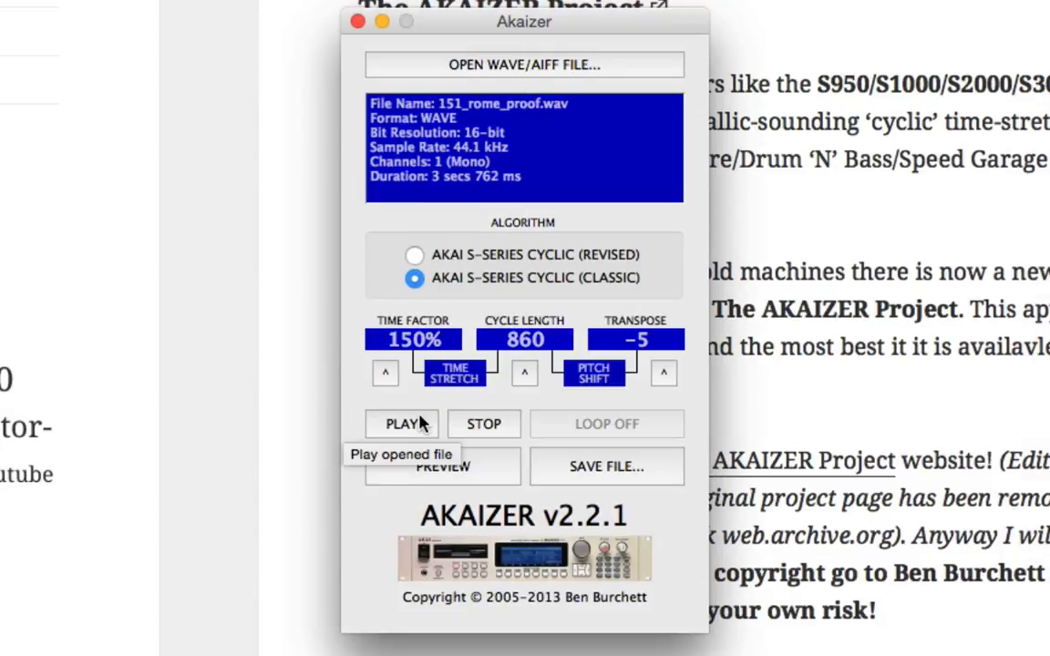
{"action": "mouse_move", "coordinate": [481, 484]}
{"action": "type", "text": "350"}
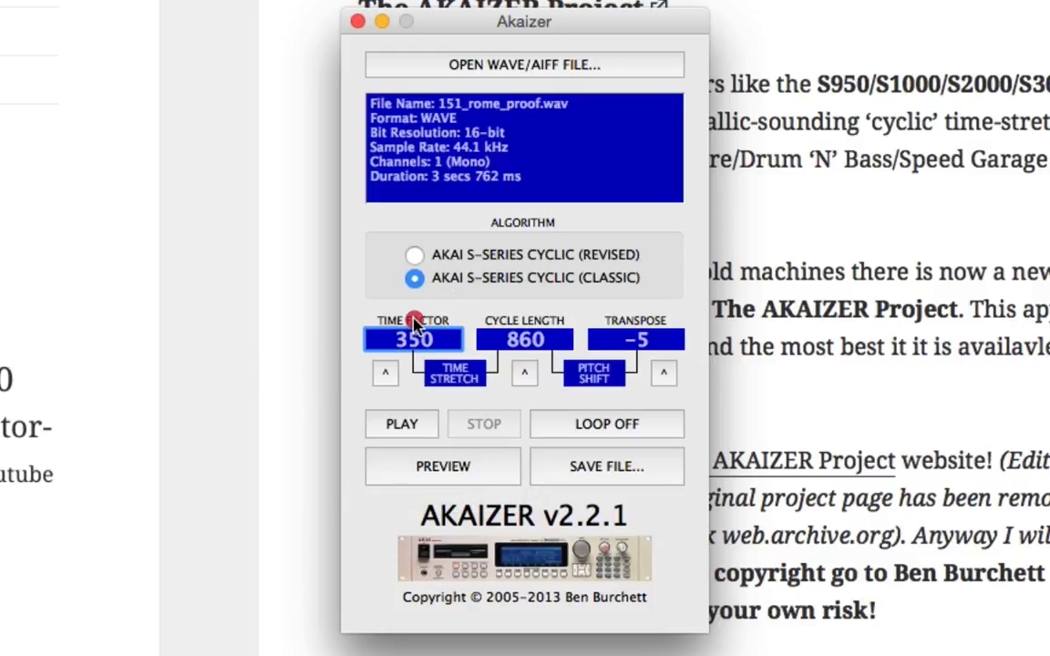
Set time factor 200%, cycle length 100, transpose 0, and preview the break.
{"action": "left_click", "coordinate": [413, 339]}
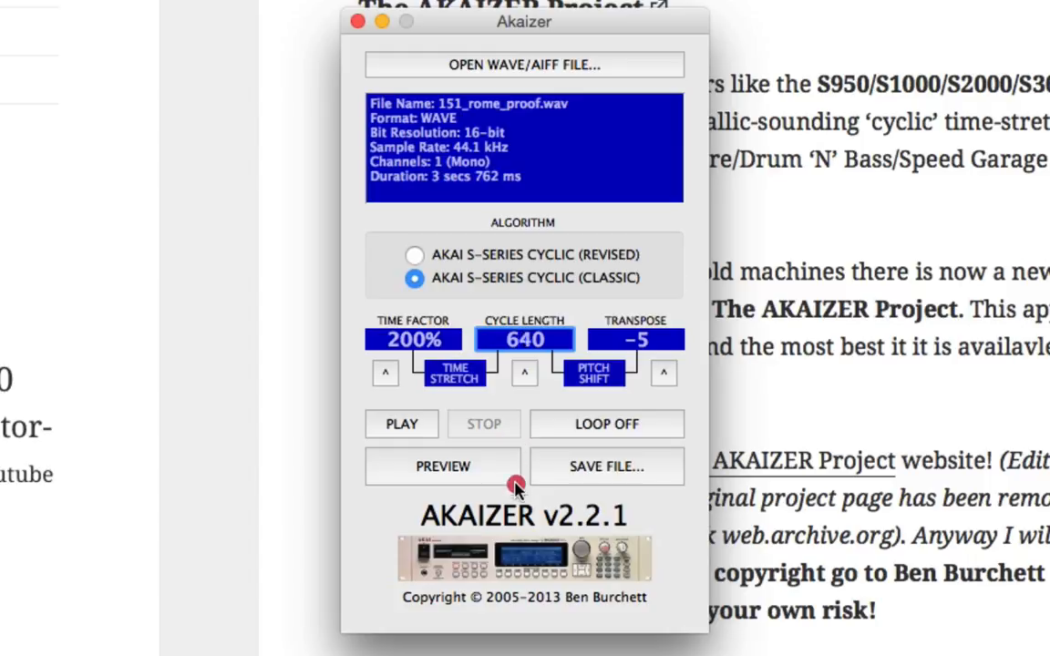
{"action": "left_click", "coordinate": [523, 371]}
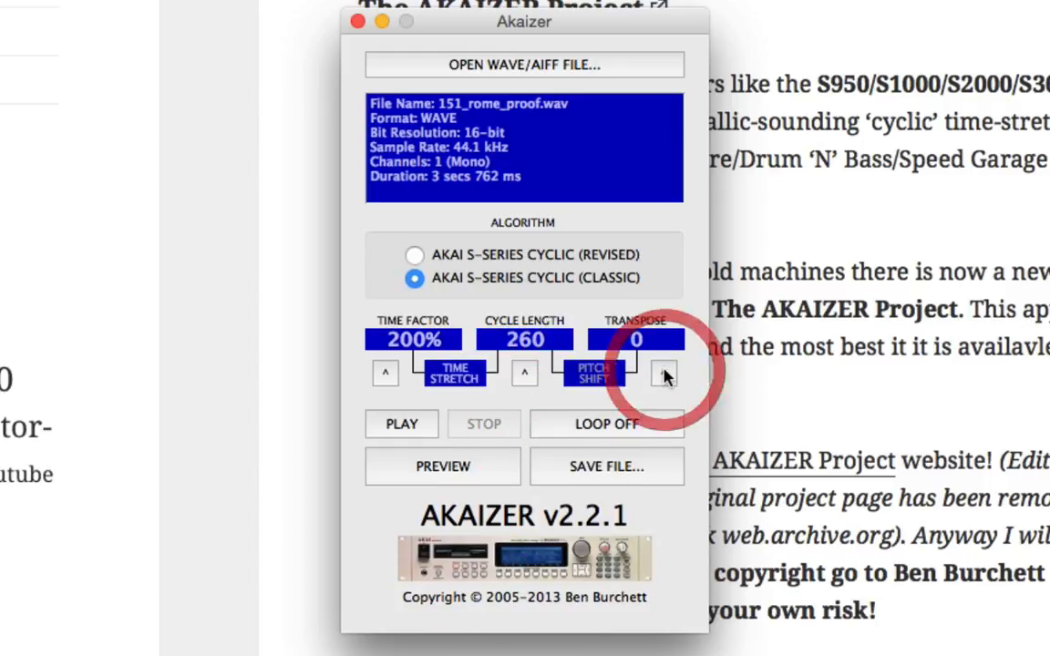
{"action": "left_click", "coordinate": [441, 466]}
{"action": "type", "text": "100"}
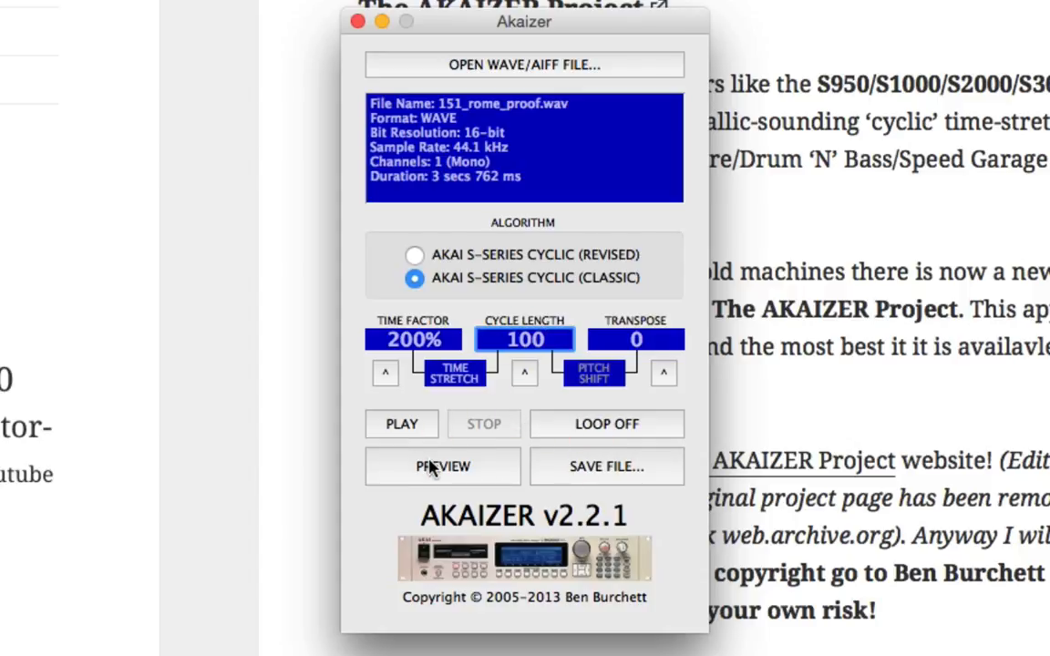
{"action": "left_click", "coordinate": [441, 466]}
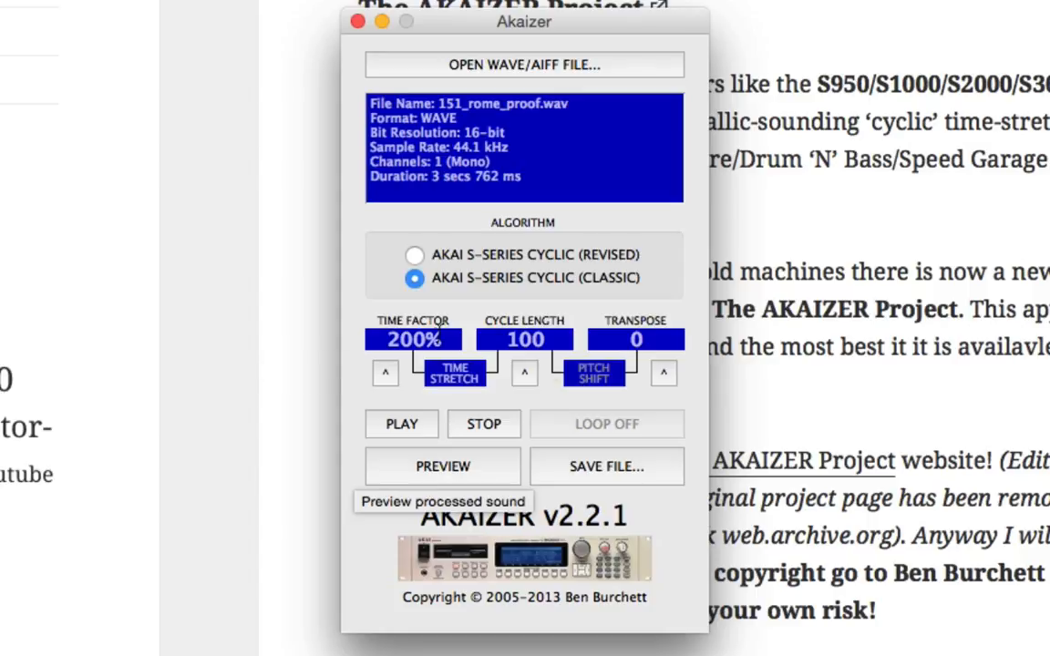
{"action": "mouse_move", "coordinate": [410, 339]}
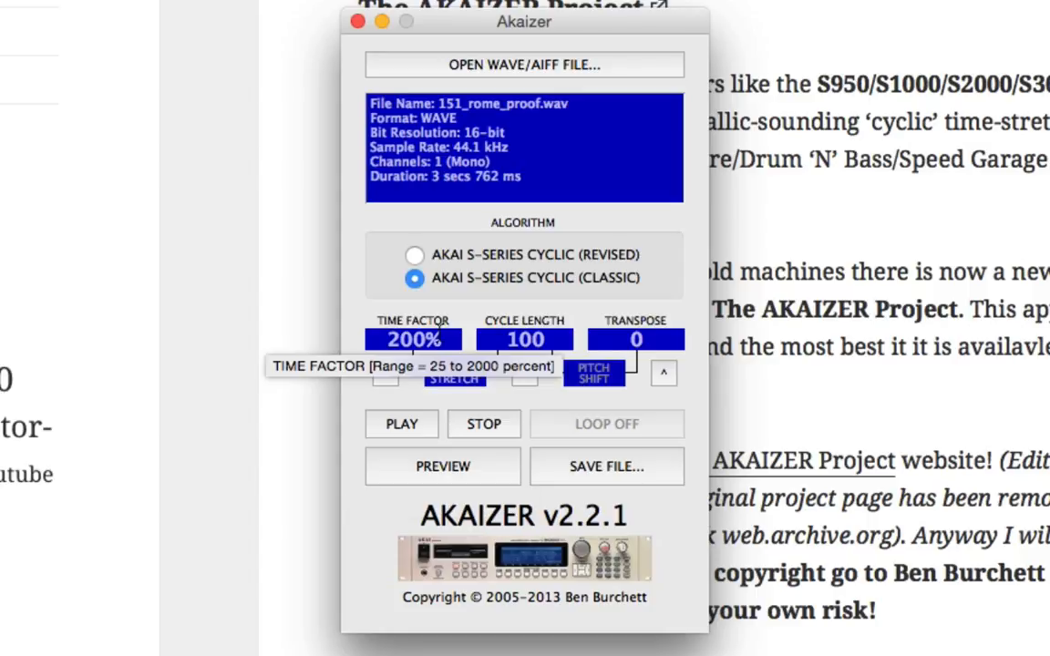
{"action": "mouse_move", "coordinate": [655, 223]}
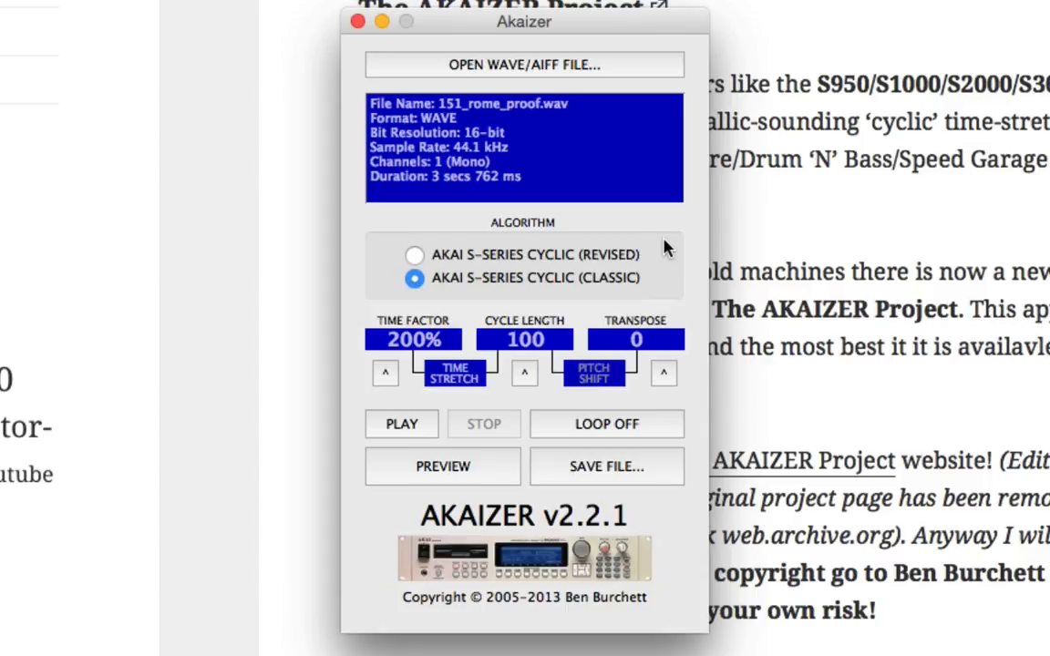
{"action": "mouse_move", "coordinate": [606, 467]}
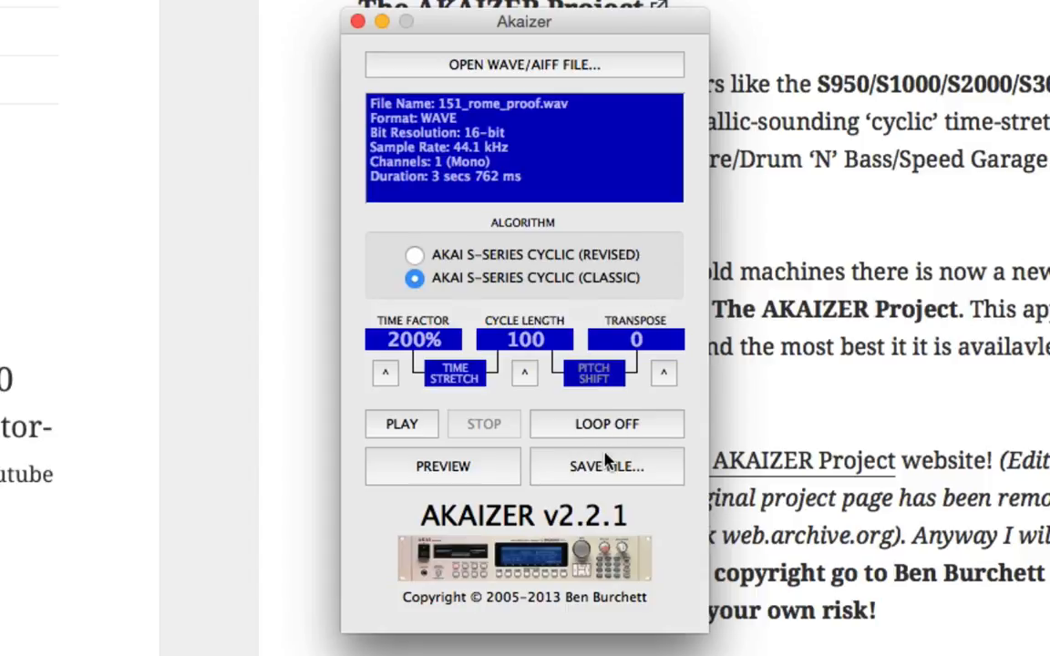
Save the break under the suggested name 151_rome_proof-200%_100_0_C.
{"action": "left_click", "coordinate": [606, 466]}
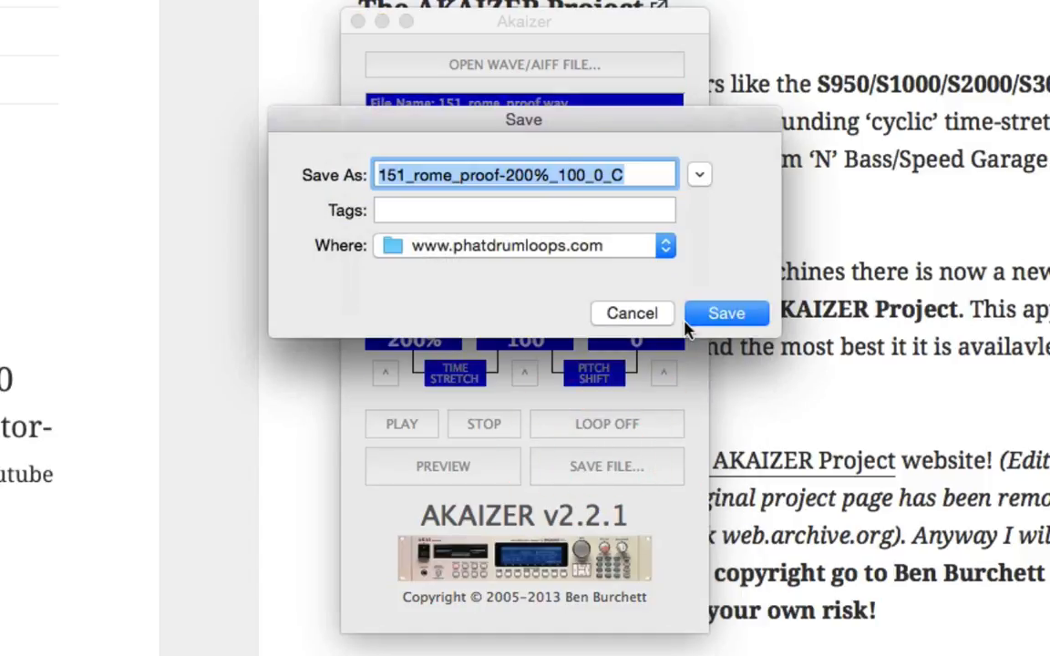
{"action": "left_click", "coordinate": [725, 312]}
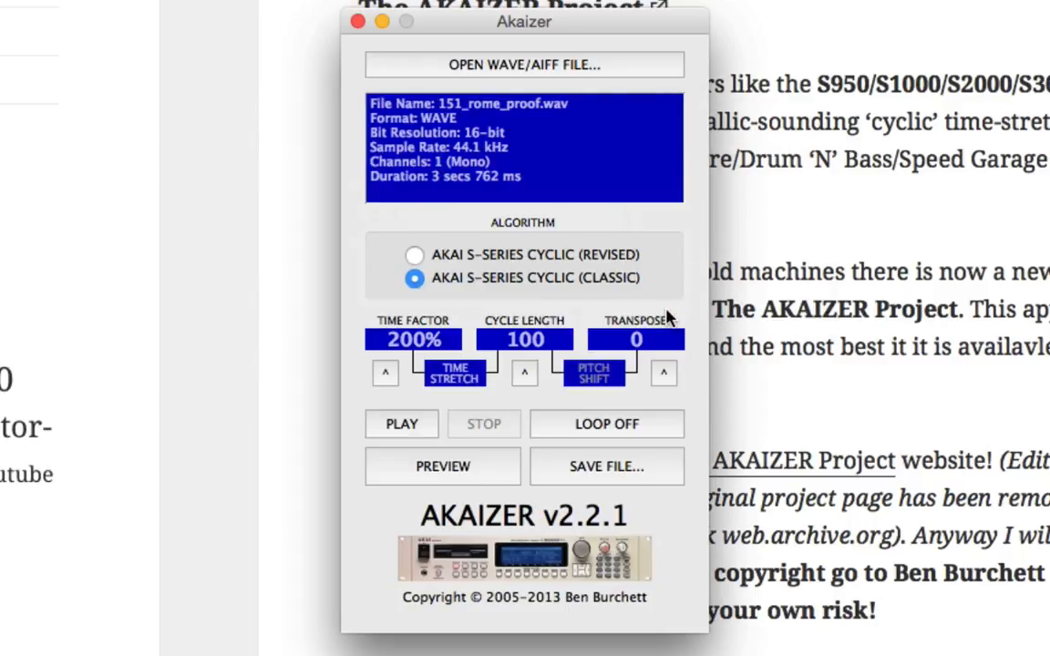